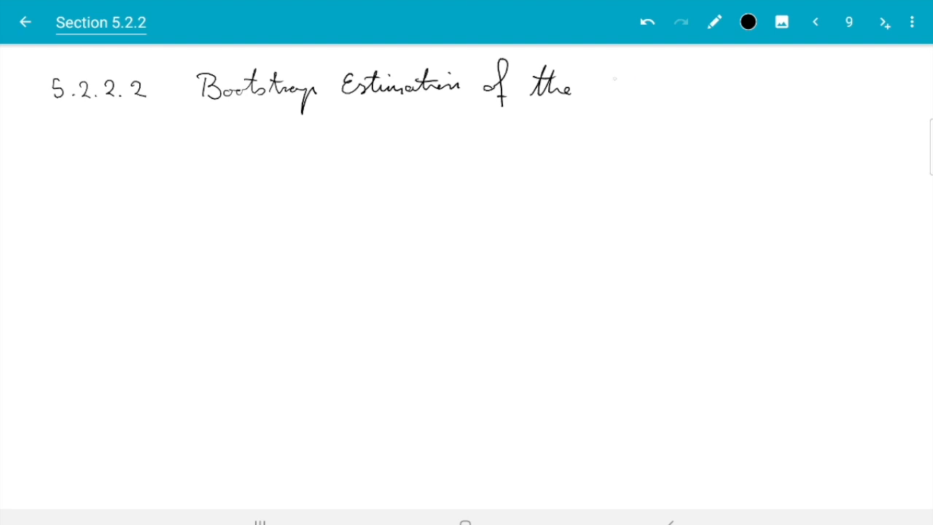
# - Handwrite '5.2.2.2 Bootstrap Estimation of the Standard Error' and underline it across the page
pyautogui.moveTo(600, 80); pyautogui.dragTo(644, 88)
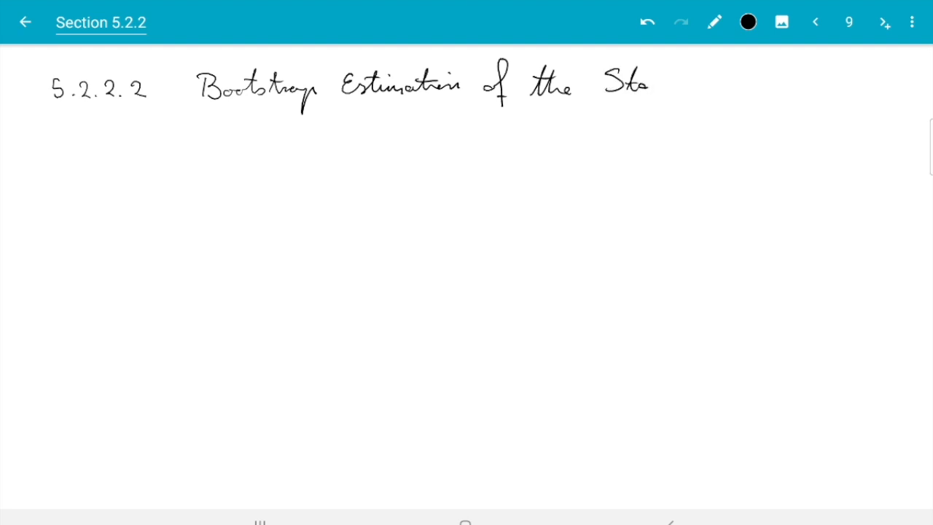
pyautogui.moveTo(641, 83); pyautogui.dragTo(736, 83)
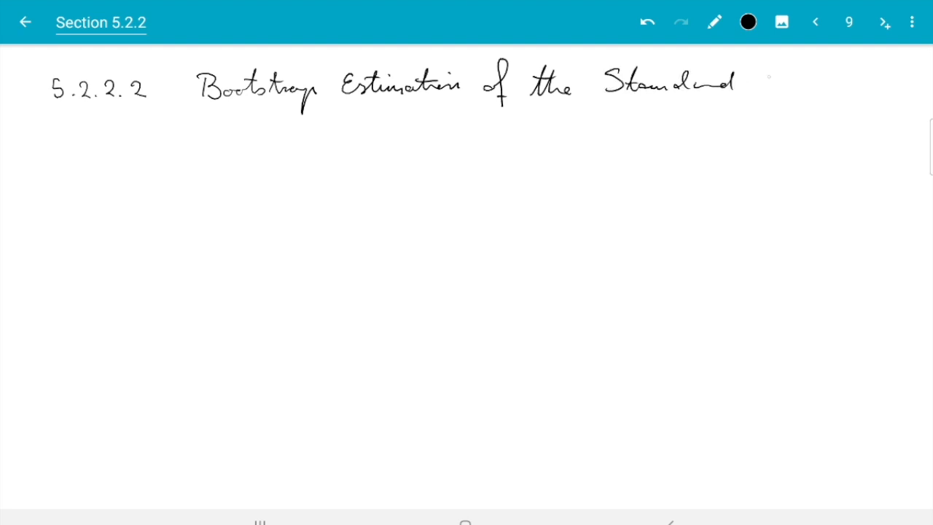
pyautogui.moveTo(751, 83); pyautogui.dragTo(813, 83)
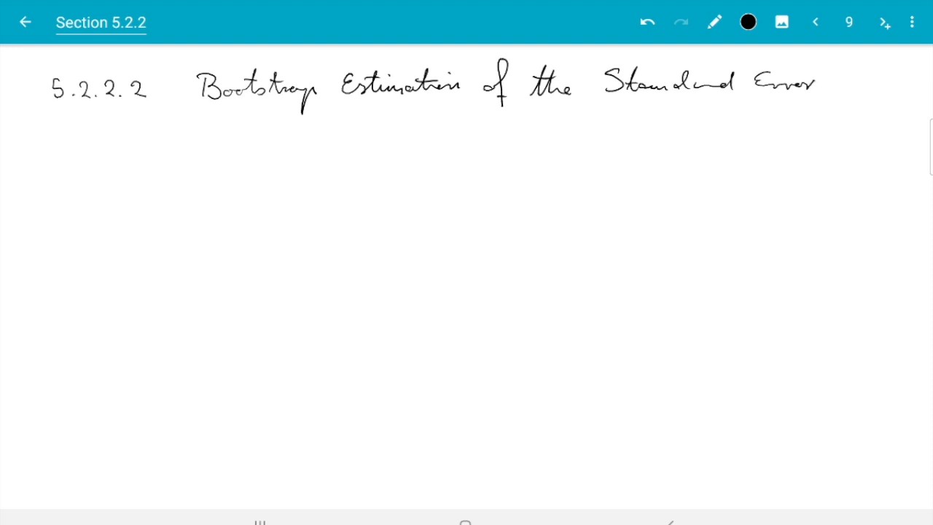
pyautogui.moveTo(51, 111); pyautogui.dragTo(682, 107)
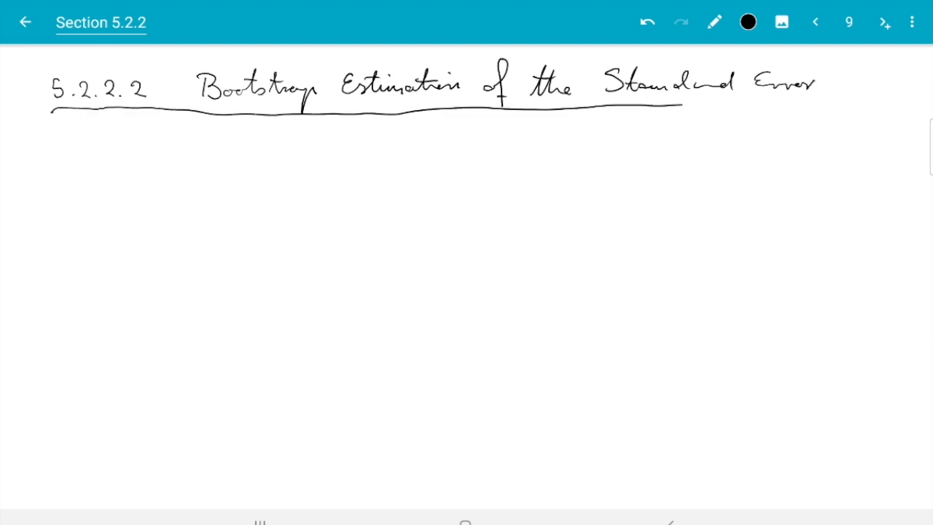
pyautogui.moveTo(91, 192); pyautogui.dragTo(163, 197)
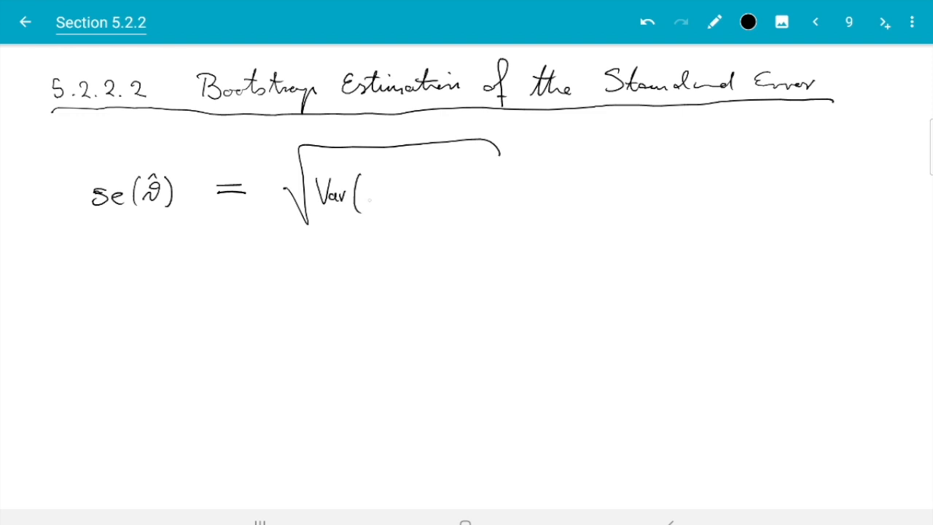
# - Complete se(θ̂) = √Var(θ̂(X₁,…,Xₙ)) and start the arrowed line with se*(θ̂)
pyautogui.moveTo(364, 193); pyautogui.dragTo(408, 193)
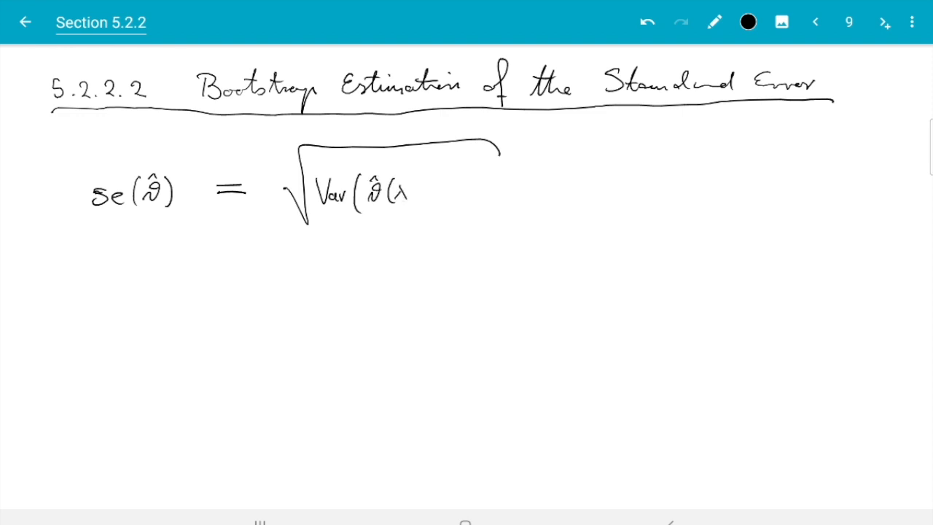
pyautogui.moveTo(408, 193); pyautogui.dragTo(498, 192)
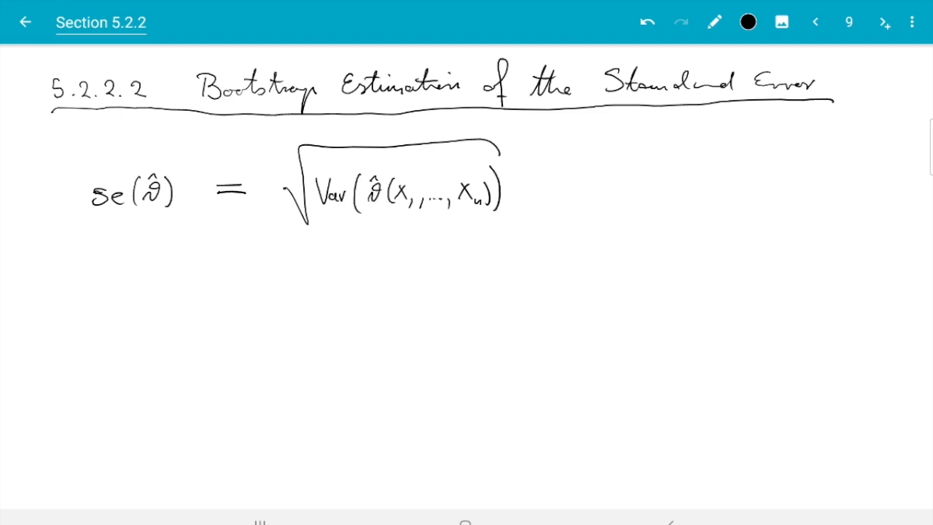
pyautogui.moveTo(41, 299); pyautogui.dragTo(143, 289)
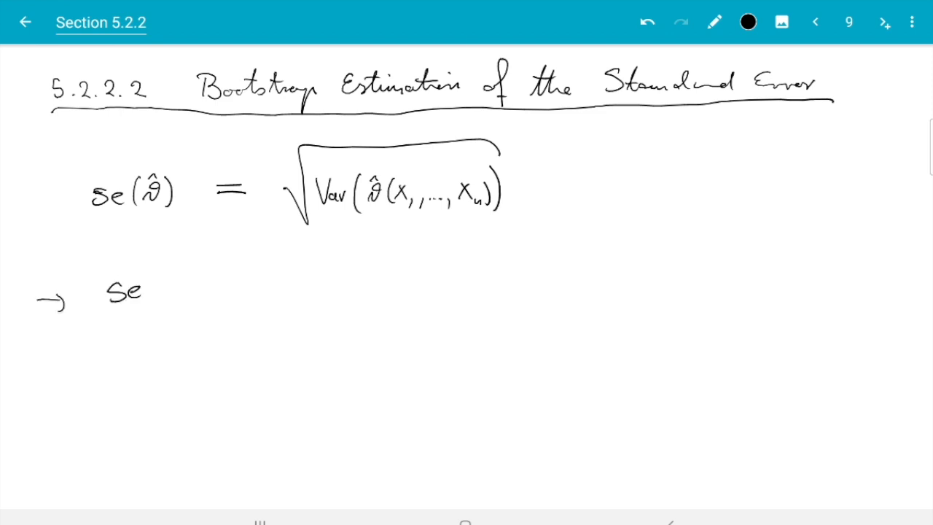
pyautogui.moveTo(116, 277); pyautogui.dragTo(153, 270)
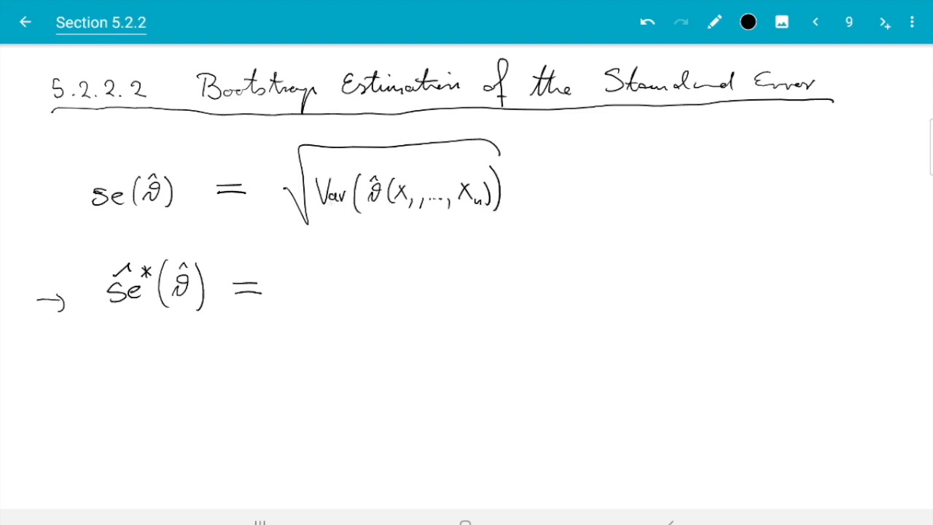
# - Write the bootstrap formula √Var*(θ̂(X*₁,…,X*ₙ)) and begin the ≈ line beneath it
pyautogui.moveTo(306, 335); pyautogui.dragTo(435, 237)
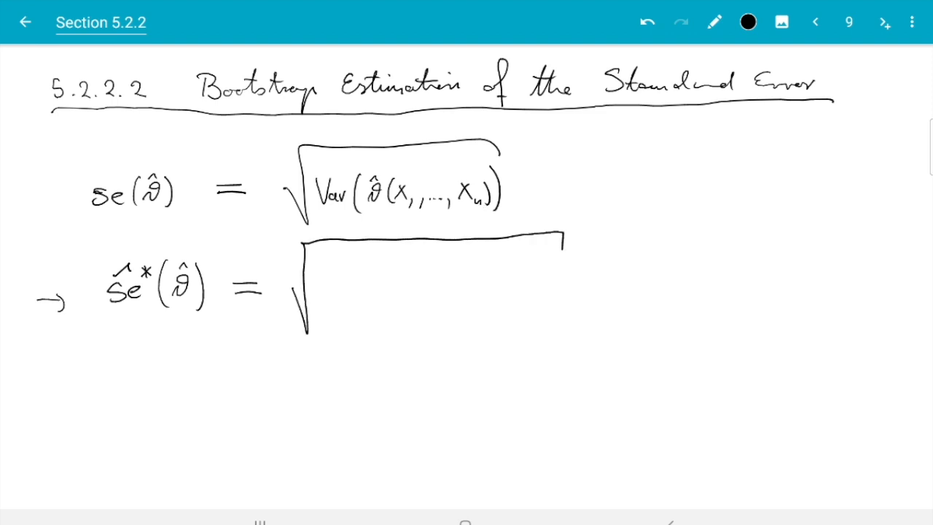
pyautogui.moveTo(320, 285); pyautogui.dragTo(338, 301)
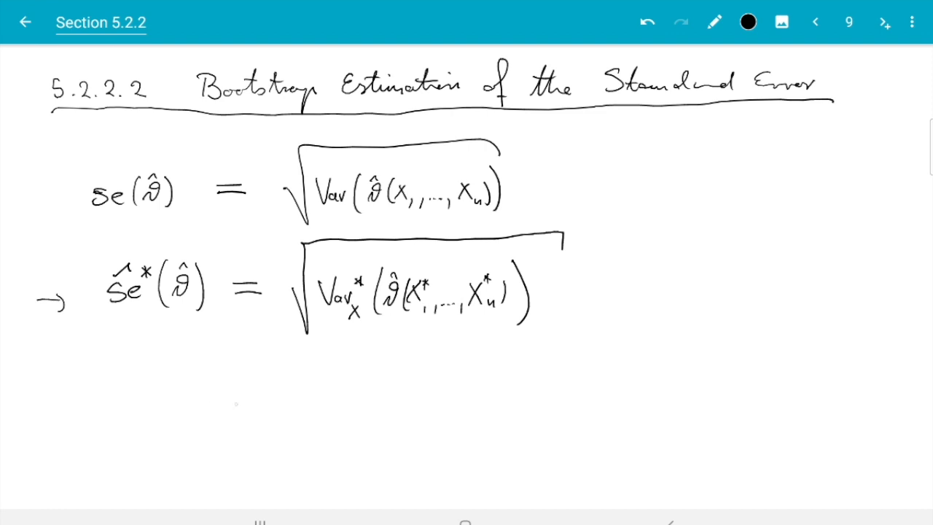
pyautogui.moveTo(236, 408); pyautogui.dragTo(260, 403)
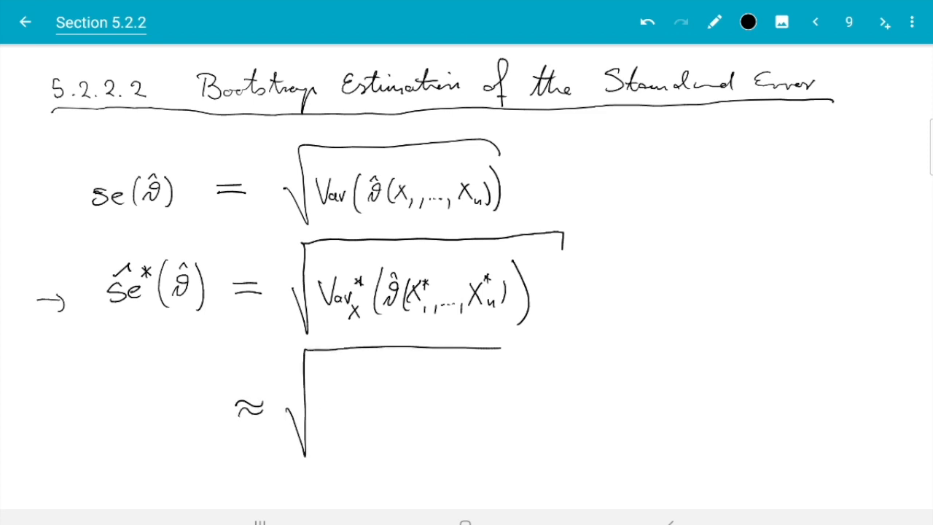
# - Write √(1/N Σⱼ₌₁ᴺ (θ̂(X₁*⁽ʲ⁾,…,Xₙ*⁽ʲ⁾) − θ̂*)²) as the Monte Carlo approximation
pyautogui.moveTo(336, 387); pyautogui.dragTo(394, 423)
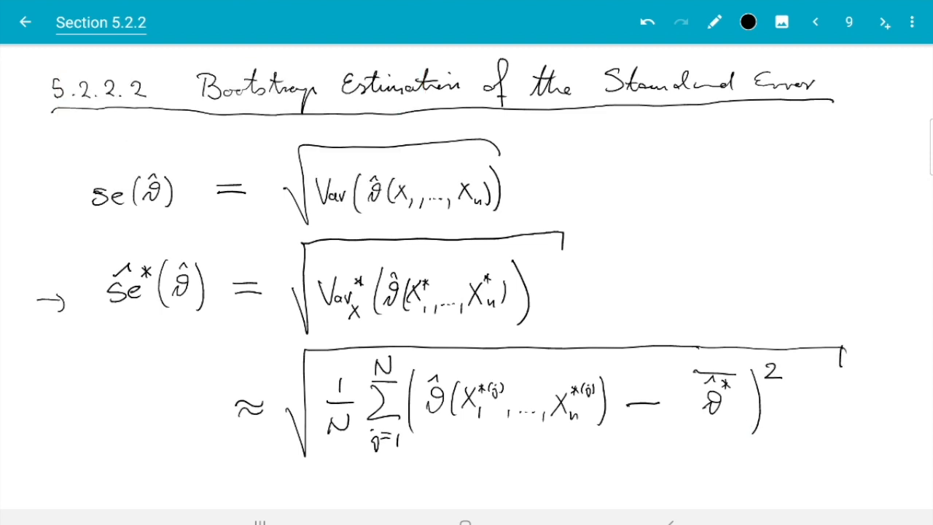
pyautogui.moveTo(338, 437)
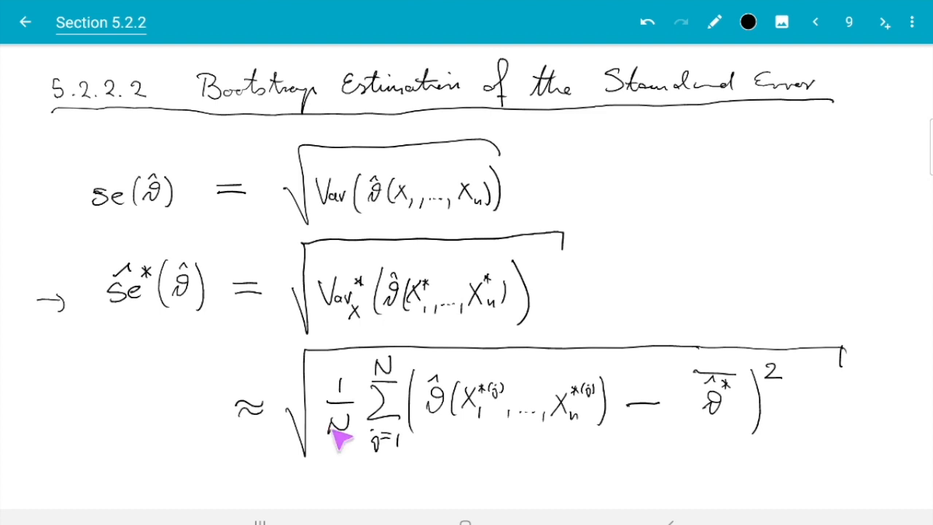
pyautogui.moveTo(357, 387)
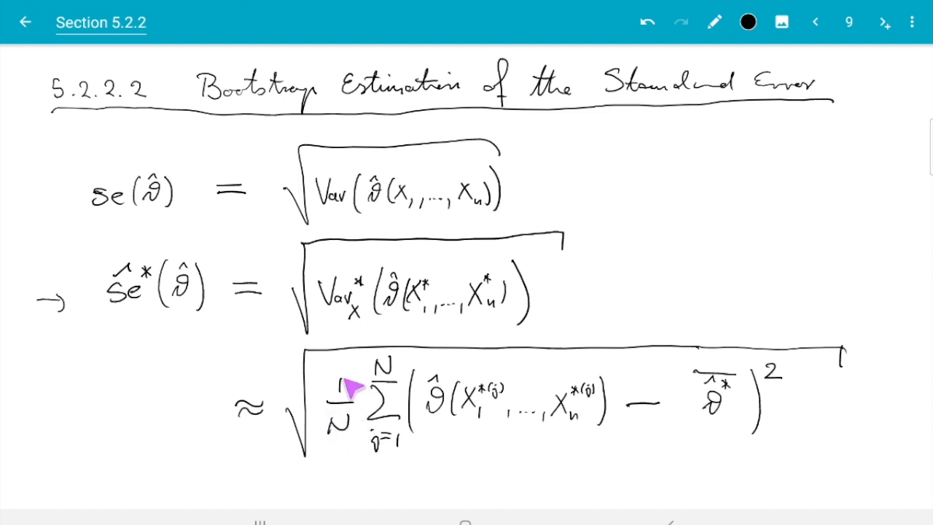
pyautogui.moveTo(353, 432)
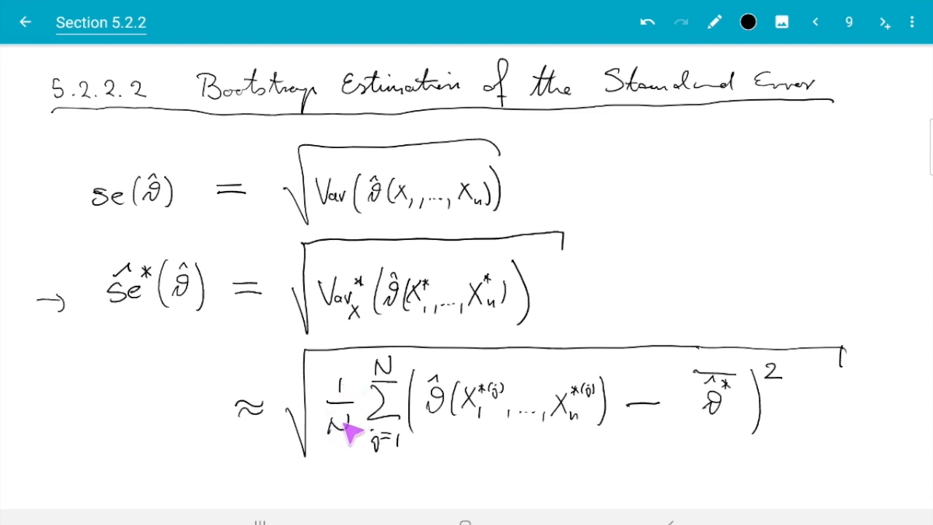
pyautogui.moveTo(353, 434)
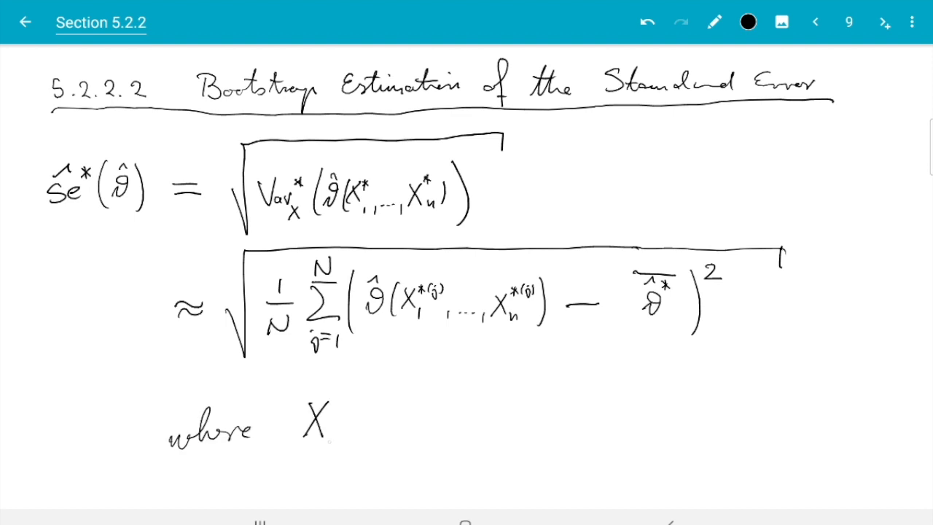
# - Write 'where X_i*(j) ~ P*_X i.i.d. for i = 1,…,n, j = 1,…,N' below the approximation
pyautogui.write('*(ĵ)')
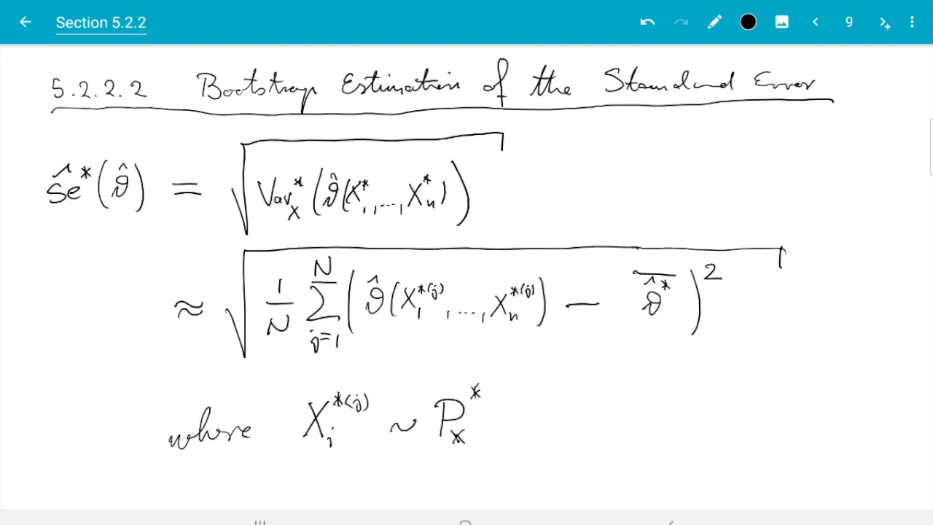
pyautogui.click(454, 435)
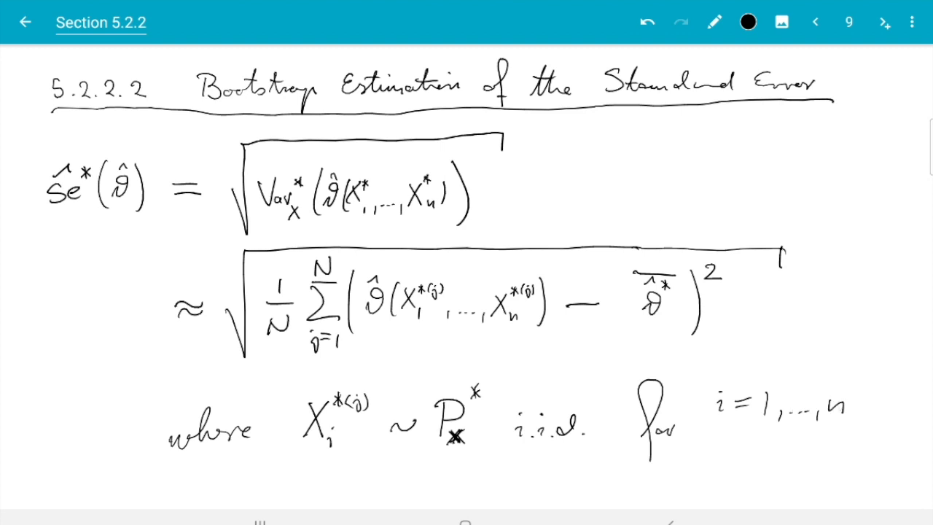
pyautogui.moveTo(347, 226)
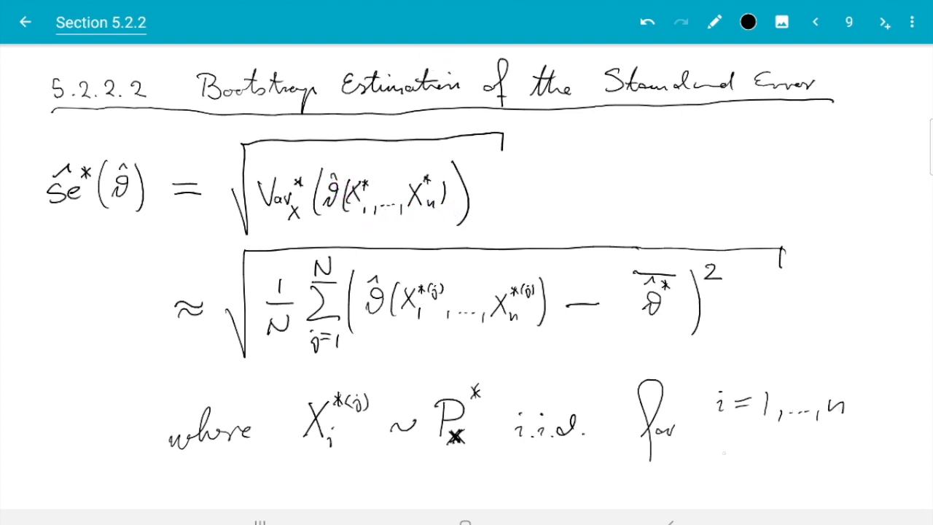
pyautogui.write('j=1,...,N')
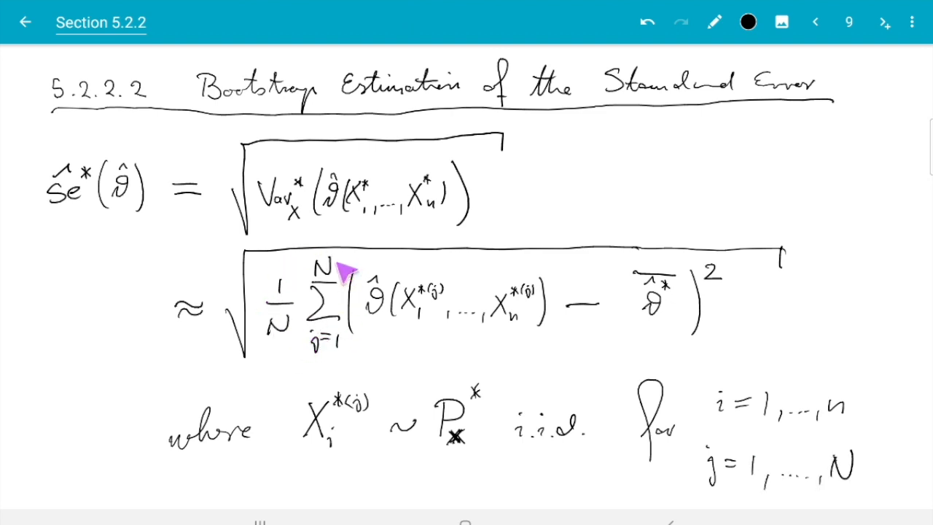
pyautogui.moveTo(284, 335)
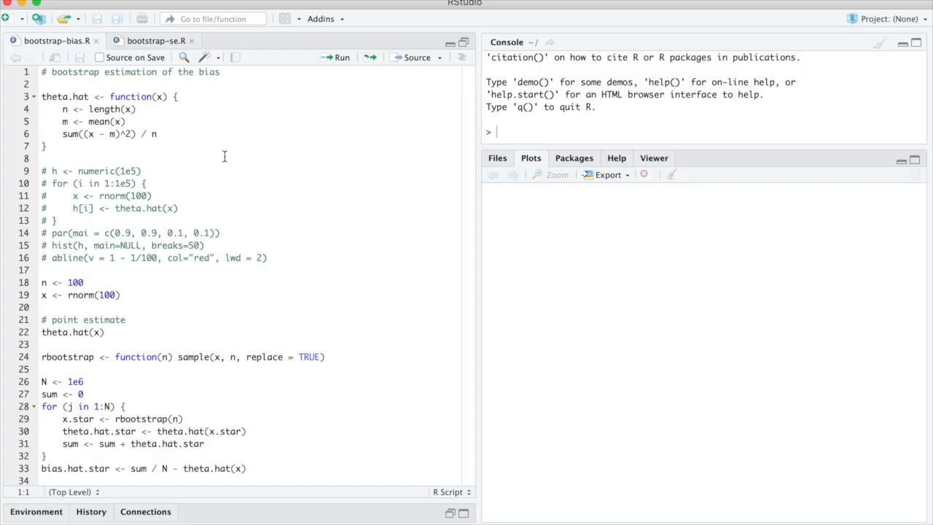
# - Copy theta.hat and the simulation loop from bootstrap-bias.R into bootstrap-se.R and run theta.hat
pyautogui.moveTo(42, 96); pyautogui.dragTo(42, 157)
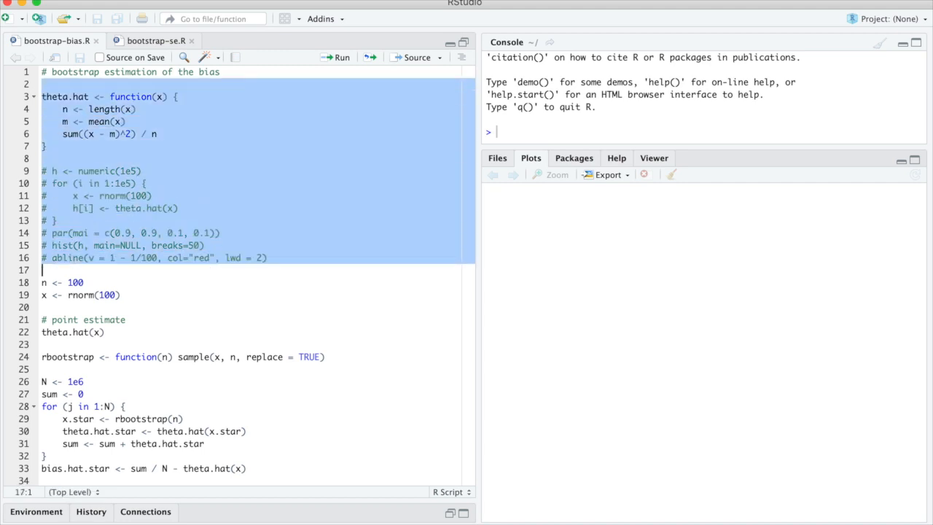
pyautogui.click(154, 40)
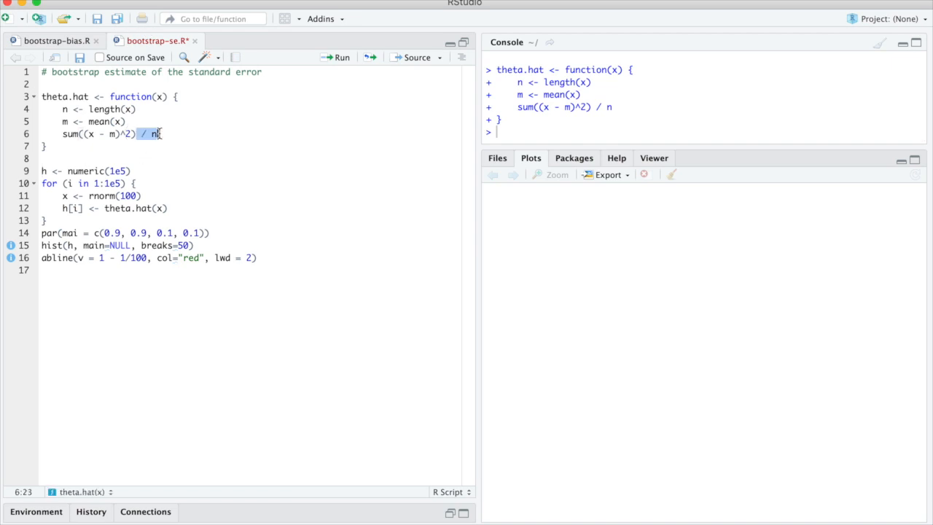
# - Run the rnorm simulation loop and plot the histogram of h with a red line at 1
pyautogui.click(131, 170)
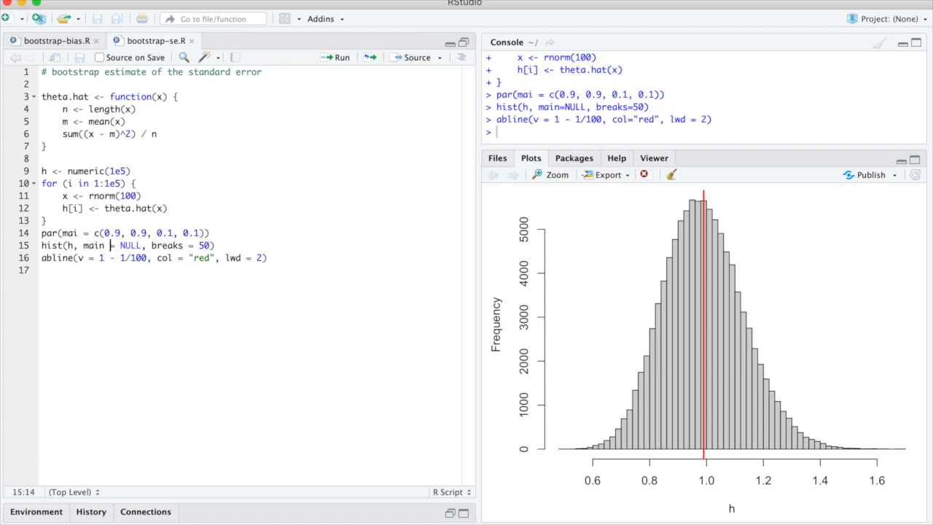
pyautogui.click(67, 195)
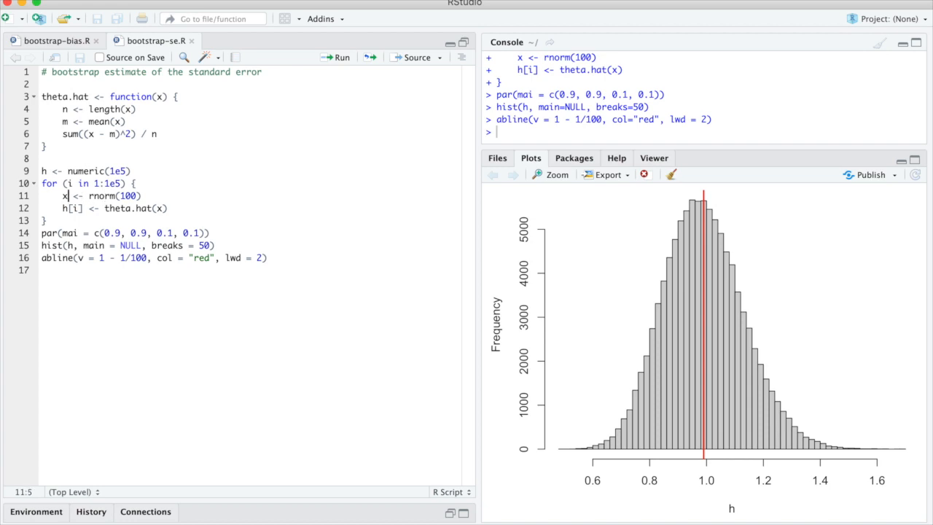
pyautogui.moveTo(62, 196); pyautogui.dragTo(142, 196)
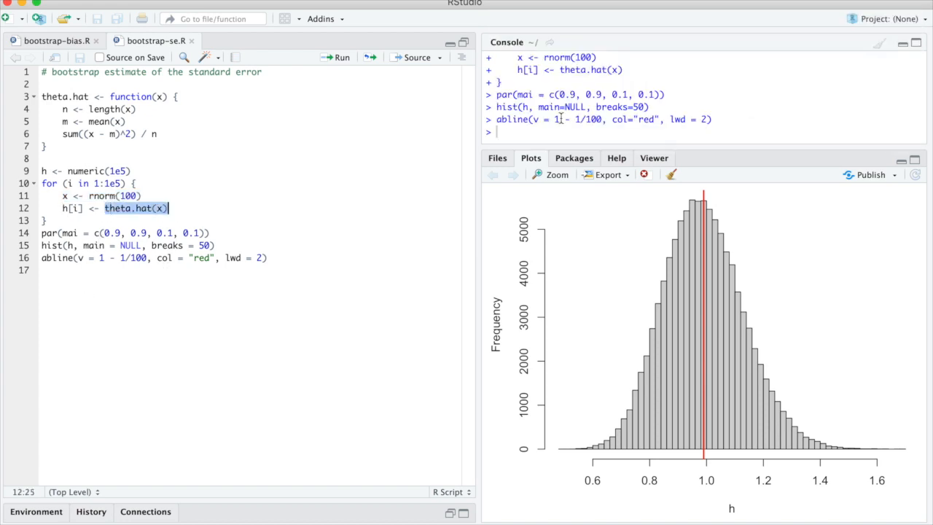
pyautogui.write('sd(')
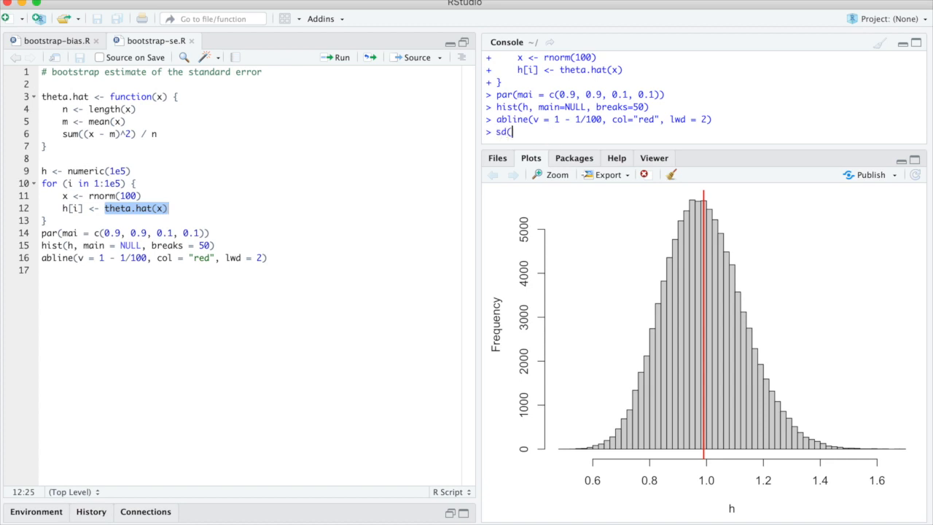
# - Evaluate sd(h) = 0.1406638 and record it as '# true answer: ≈ 0.1406638' in the script
pyautogui.write('h)')
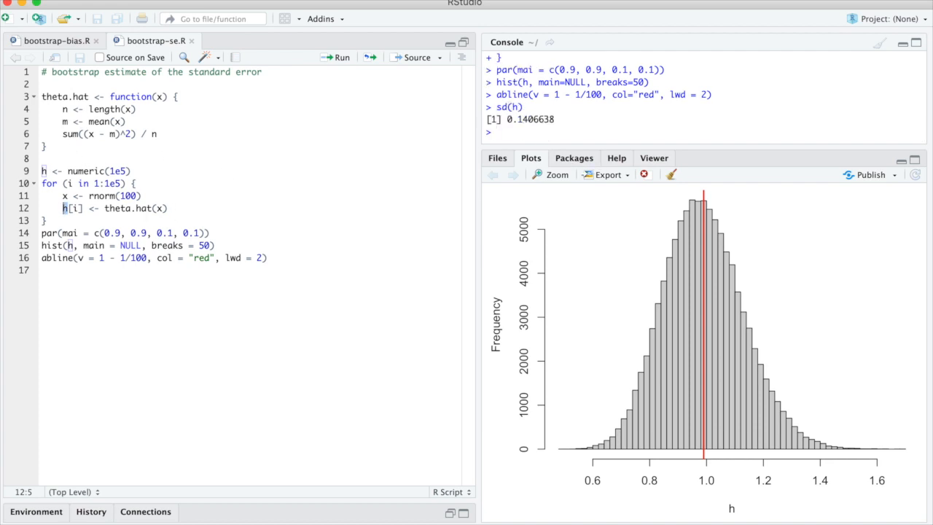
pyautogui.doubleClick(531, 119)
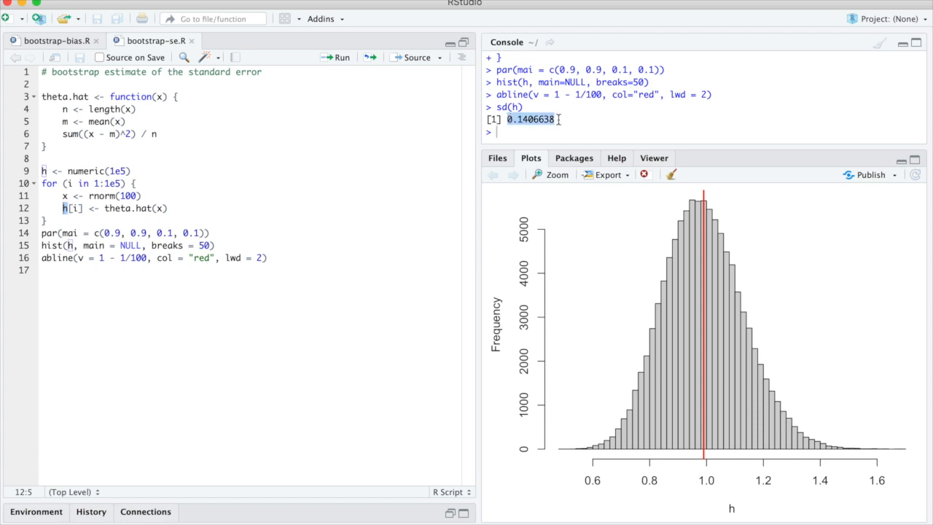
pyautogui.write('# true answer: ≈')
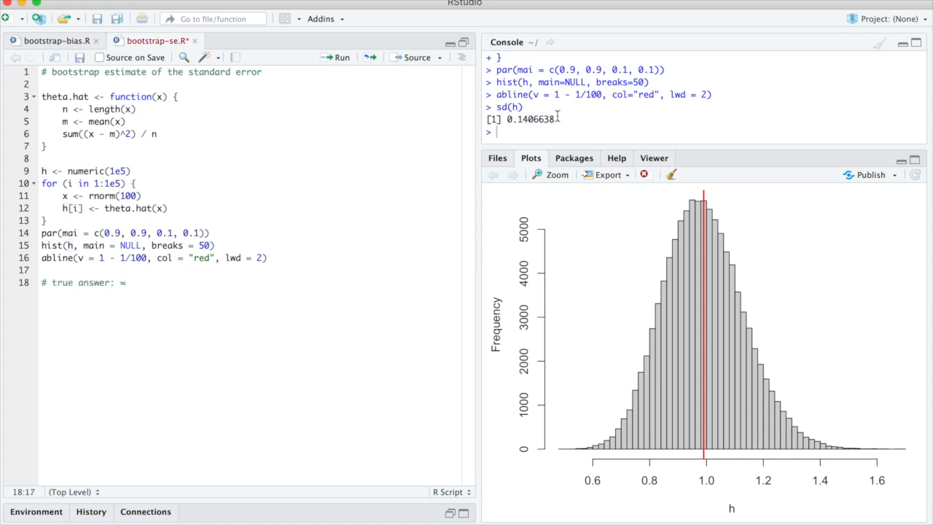
pyautogui.write('≈ 0.1406638')
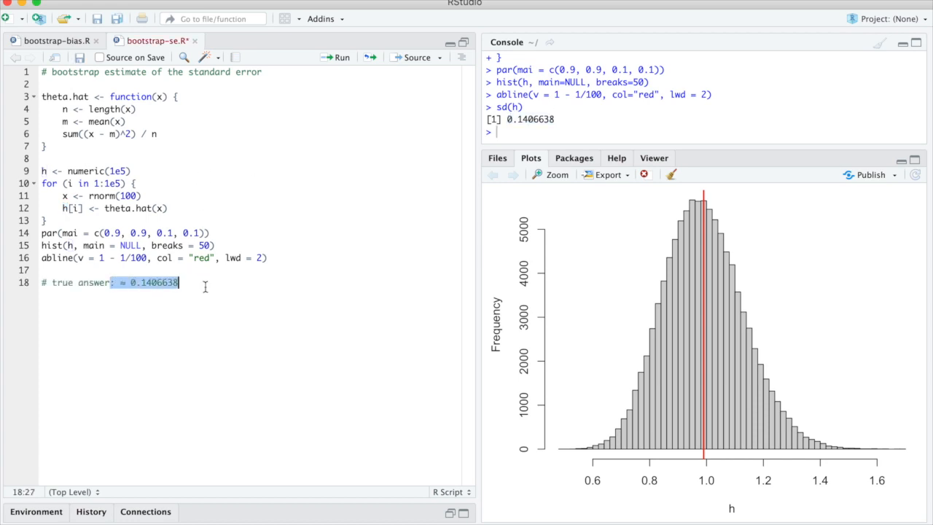
pyautogui.click(204, 284)
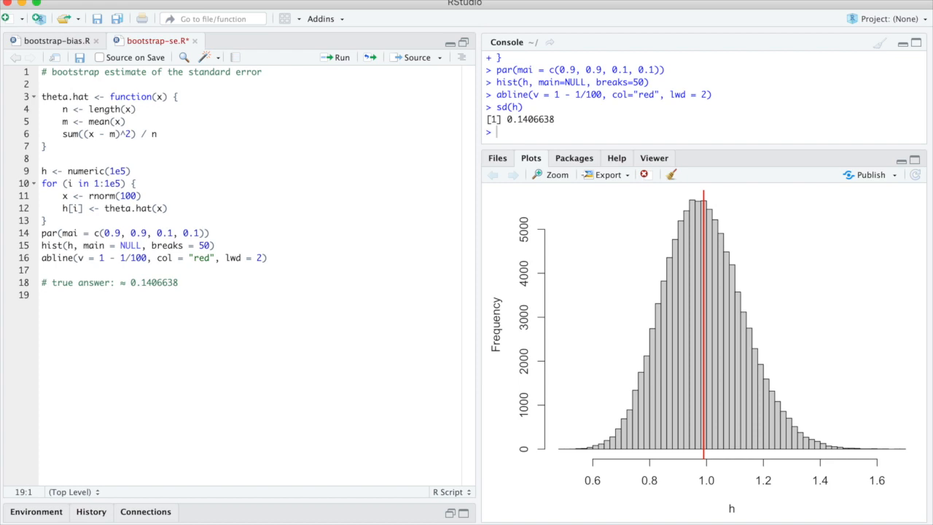
pyautogui.moveTo(44, 170); pyautogui.dragTo(43, 233)
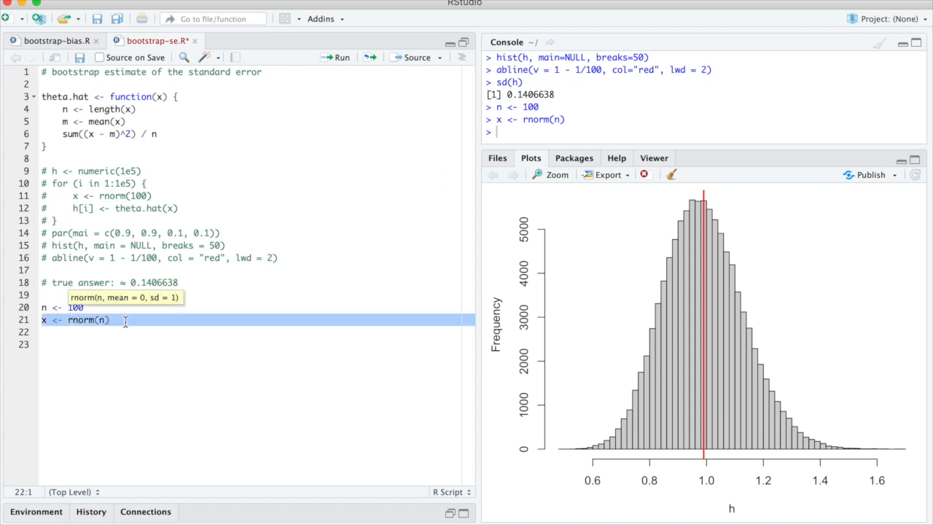
# - Comment out the Monte Carlo block and add n <- 100, x <- rnorm(n) and rbootstrap <- function(n) sample(x, n, replace = TRUE)
pyautogui.click(80, 321)
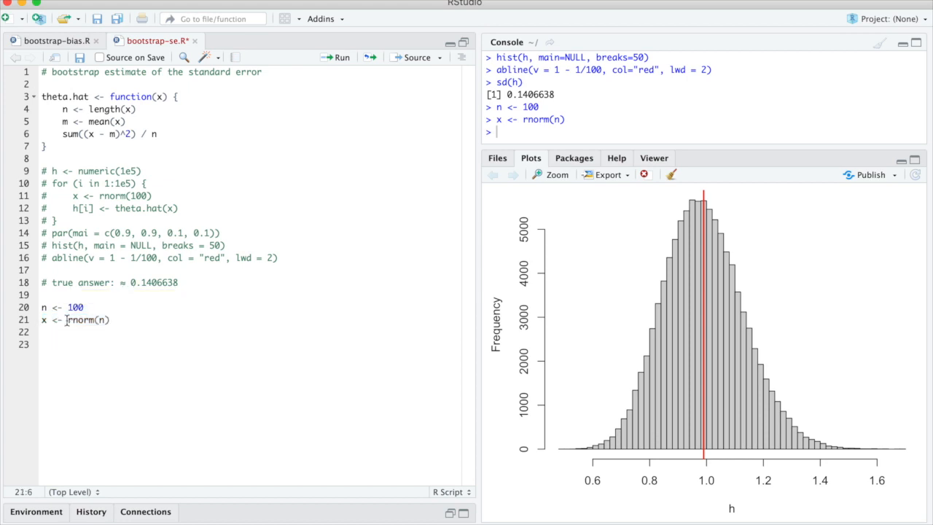
pyautogui.doubleClick(88, 321)
pyautogui.write('rbootstrap <- function(n) sample(x, n, replace = TRUE)')
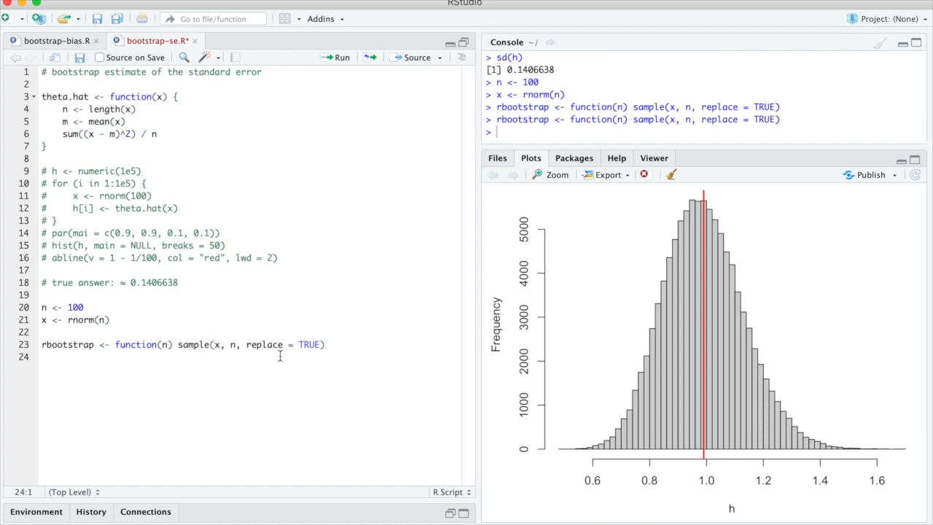
pyautogui.moveTo(156, 169)
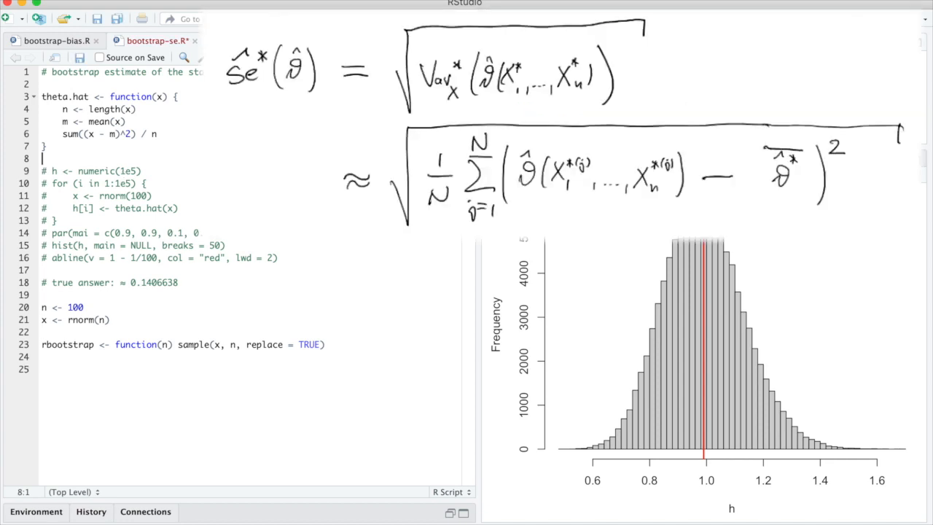
# - Reuse the loop with rbootstrap(n) in place of rnorm(100), run the 1e5 resamples and query sd(h)
pyautogui.moveTo(42, 171); pyautogui.dragTo(59, 220)
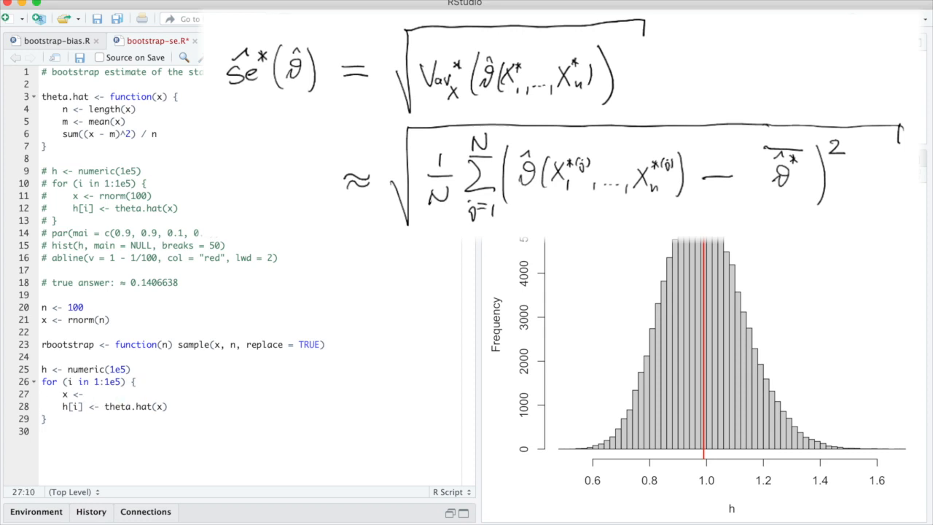
pyautogui.write('rboo')
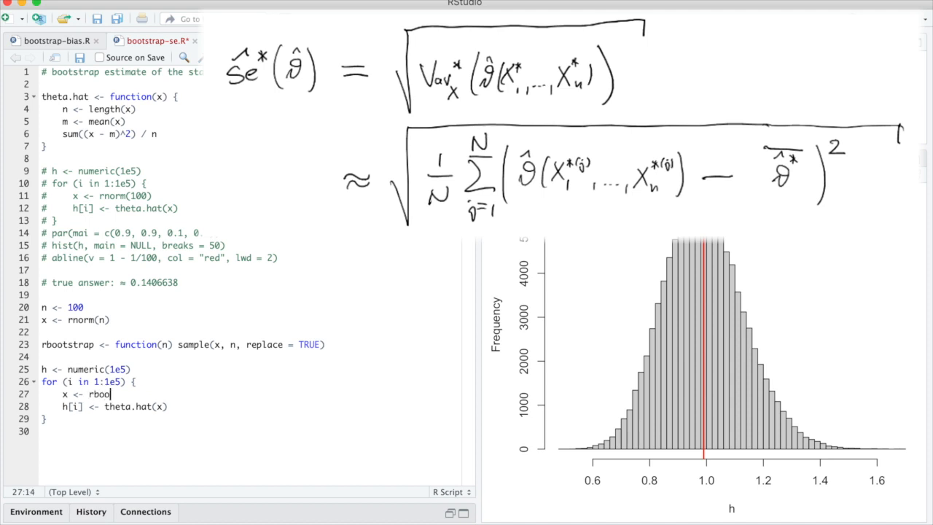
pyautogui.write('tstrap(n)')
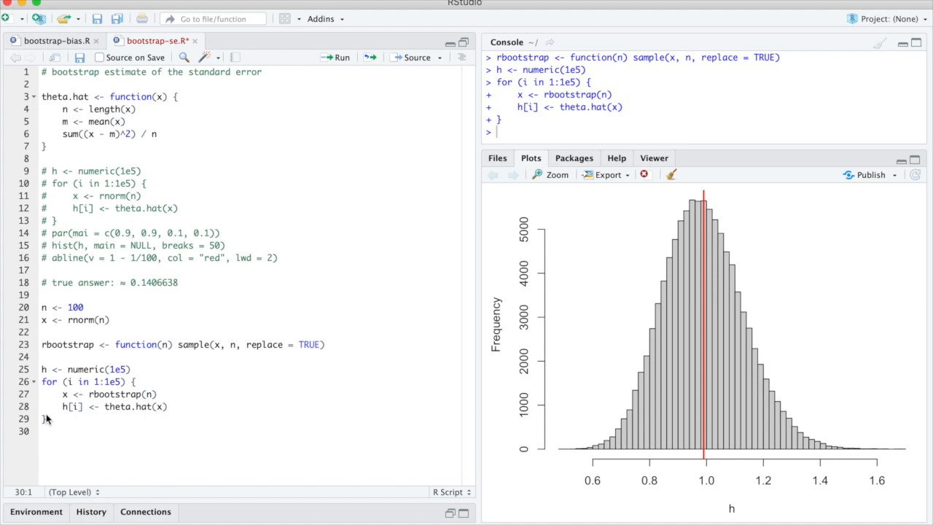
pyautogui.doubleClick(134, 406)
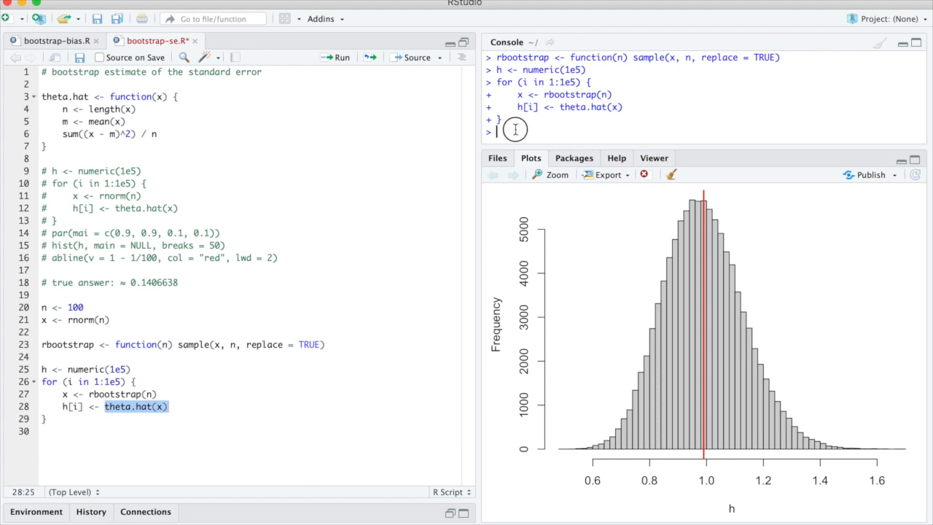
pyautogui.write('sd(h')
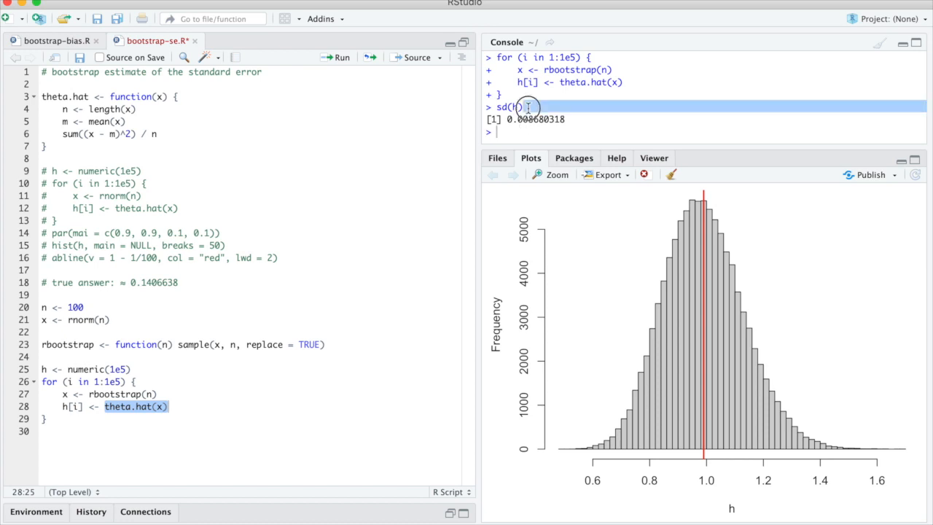
# - Rename the loop's resample to x.star so x is not overwritten, redraw x and rerun the loop
pyautogui.write('hist(h)')
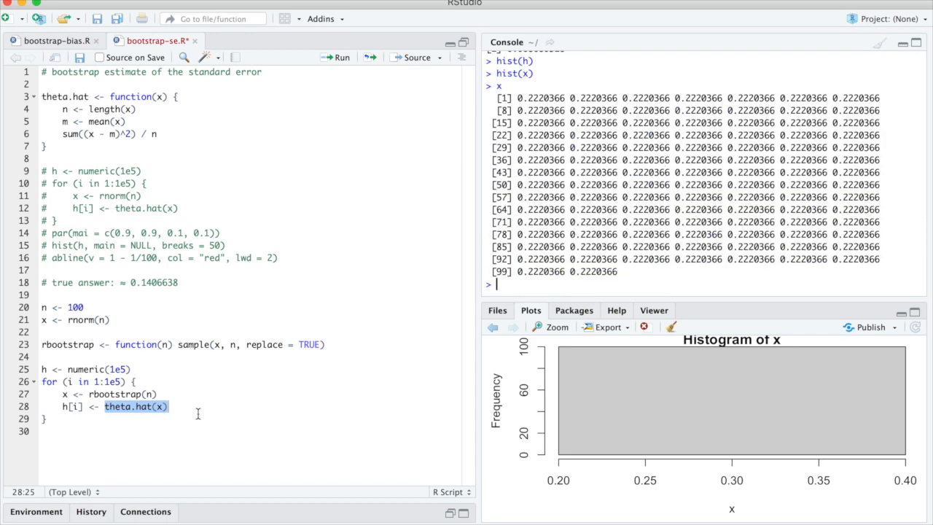
pyautogui.moveTo(41, 340)
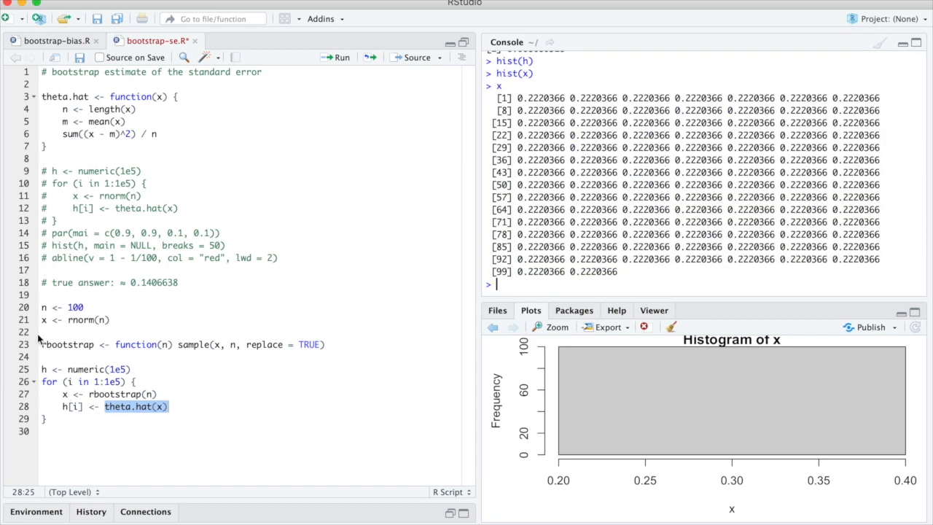
pyautogui.click(44, 320)
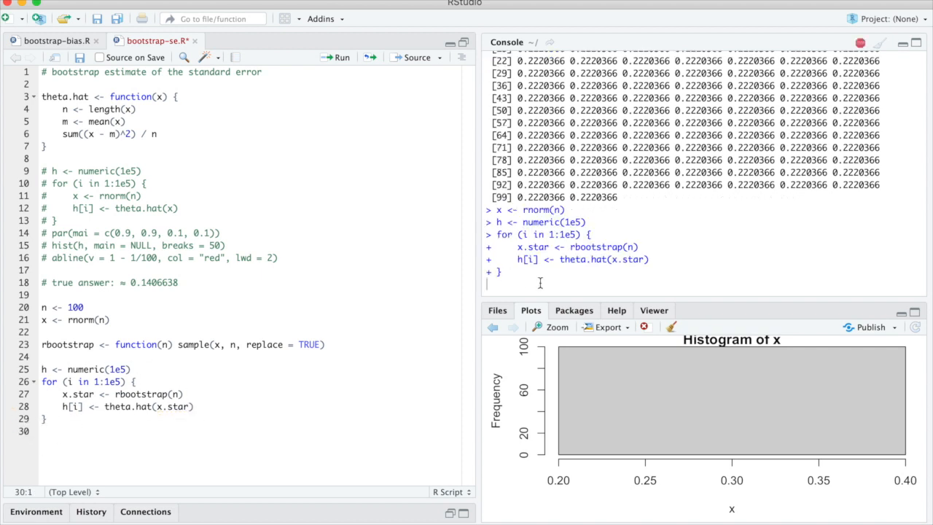
pyautogui.write('sd(')
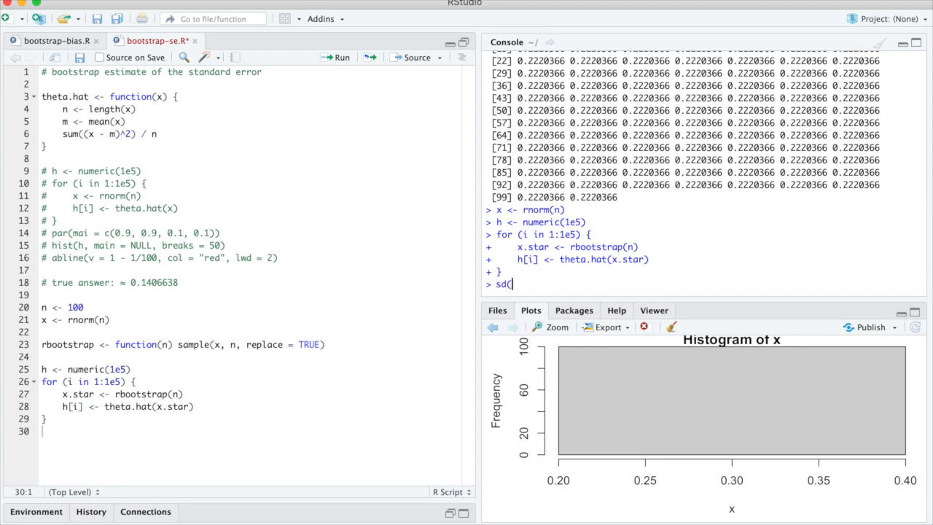
# - Run sd(h) to get 0.1832336, then note it in the script as '# estimated stderr'
pyautogui.press('Return')
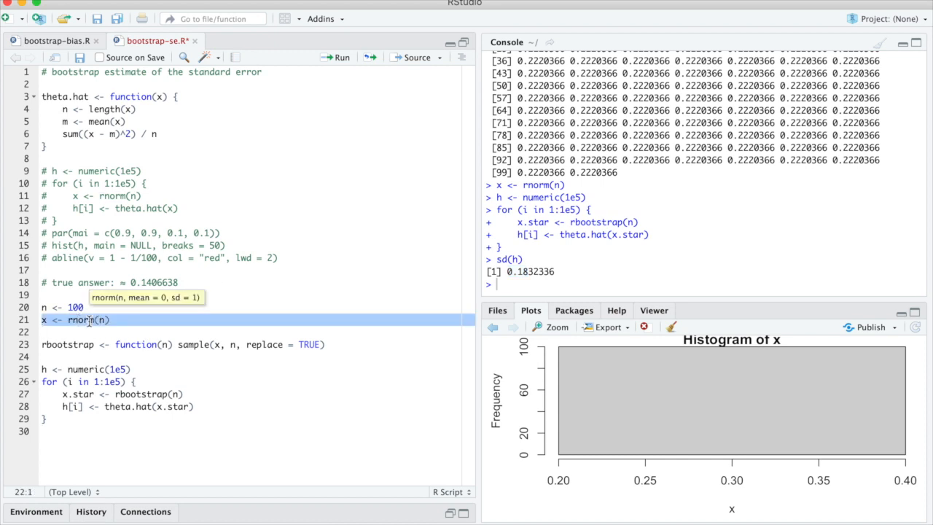
pyautogui.write('var(')
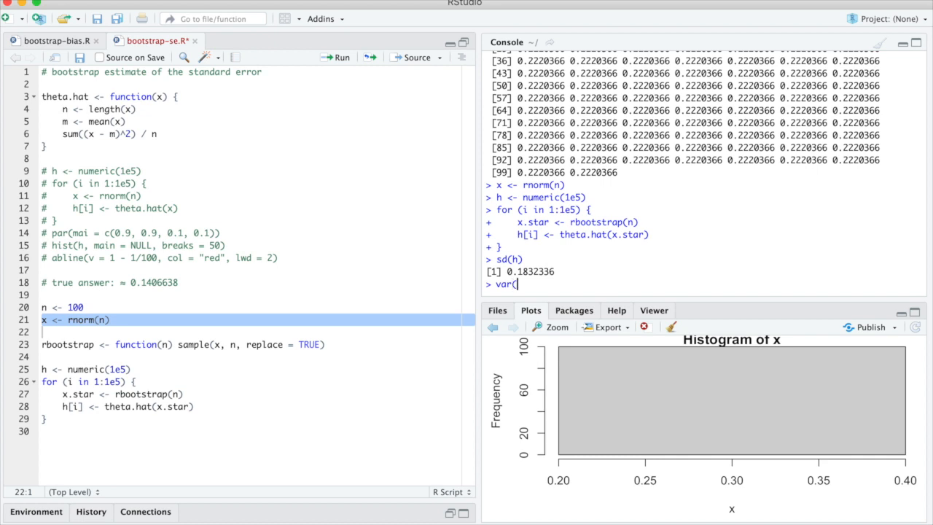
pyautogui.write('var(')
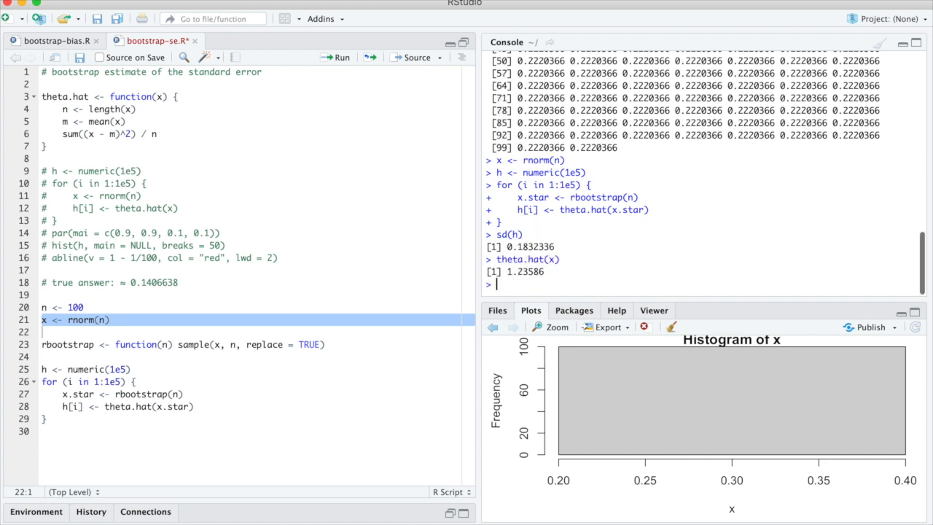
pyautogui.doubleClick(525, 271)
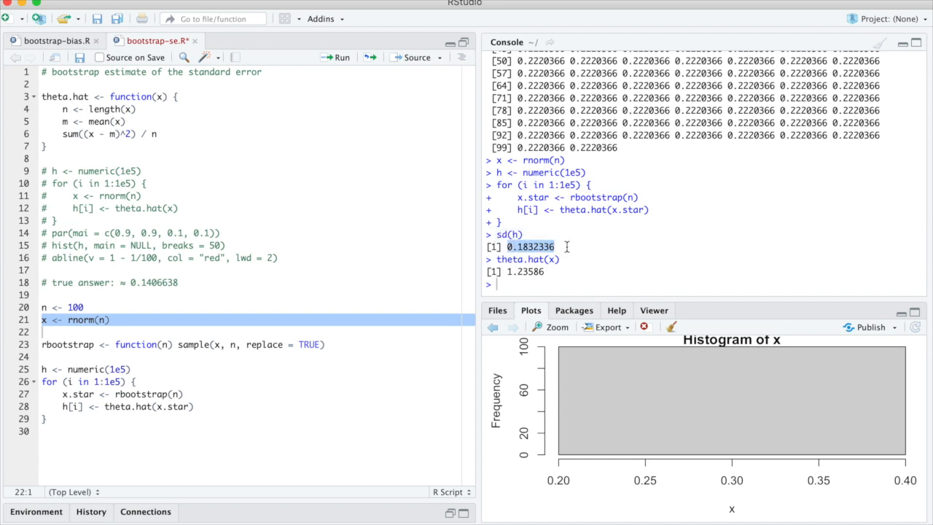
pyautogui.write('# estimated stderr: 0.1832336')
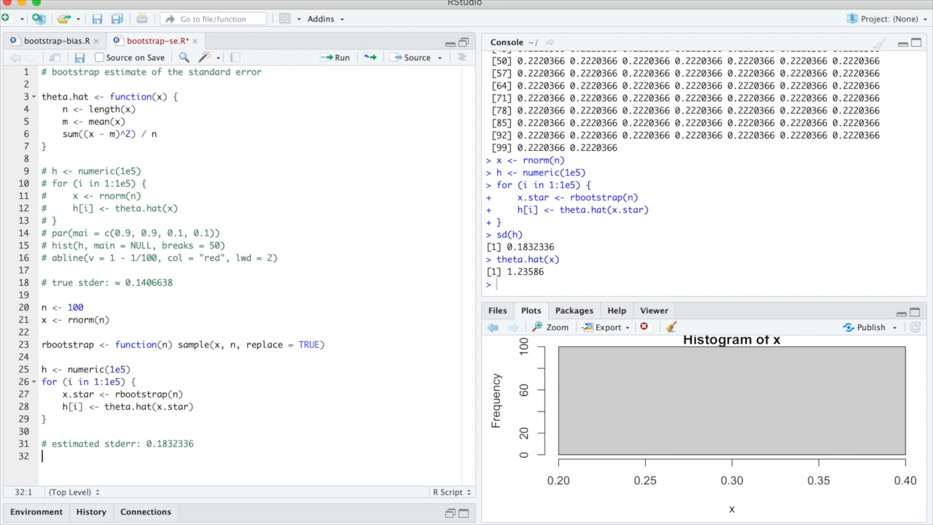
pyautogui.moveTo(536, 284)
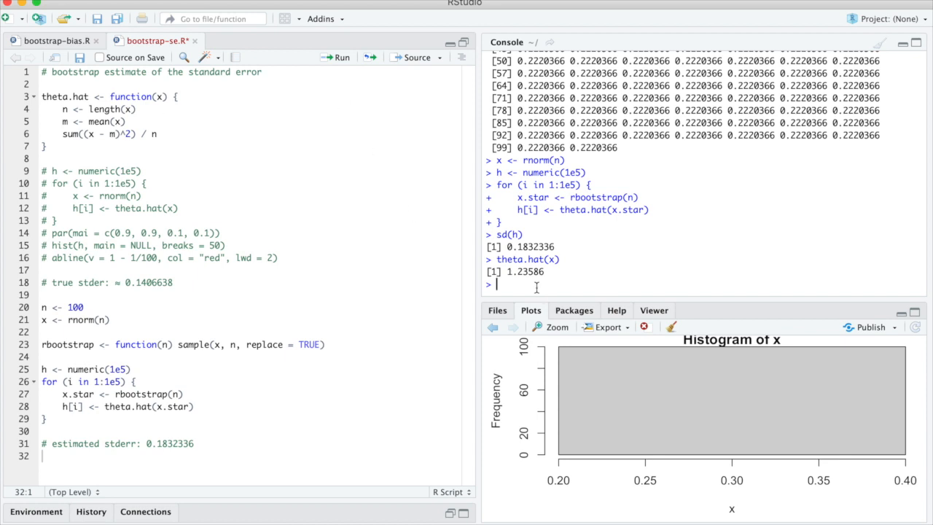
# - Run hist(h) to plot a histogram of the bootstrap replicates h
pyautogui.write('hist(h')
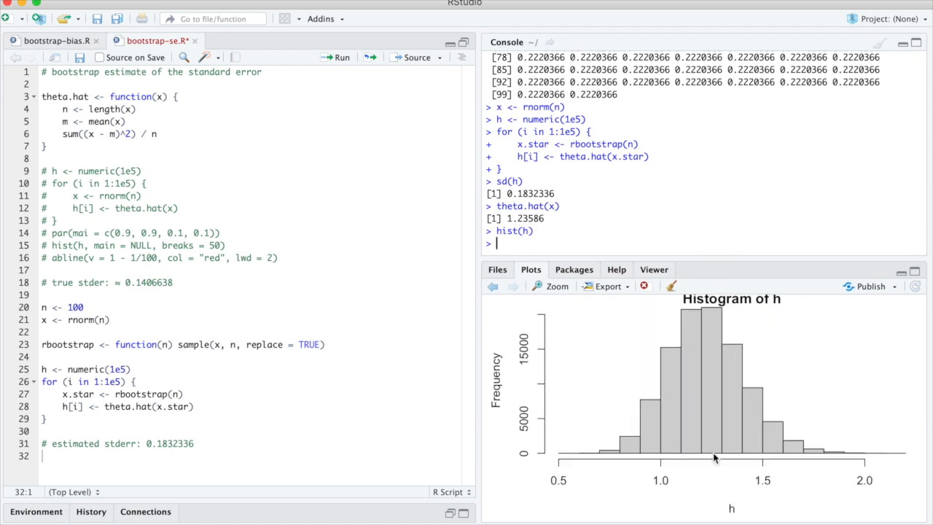
pyautogui.tripleClick(128, 407)
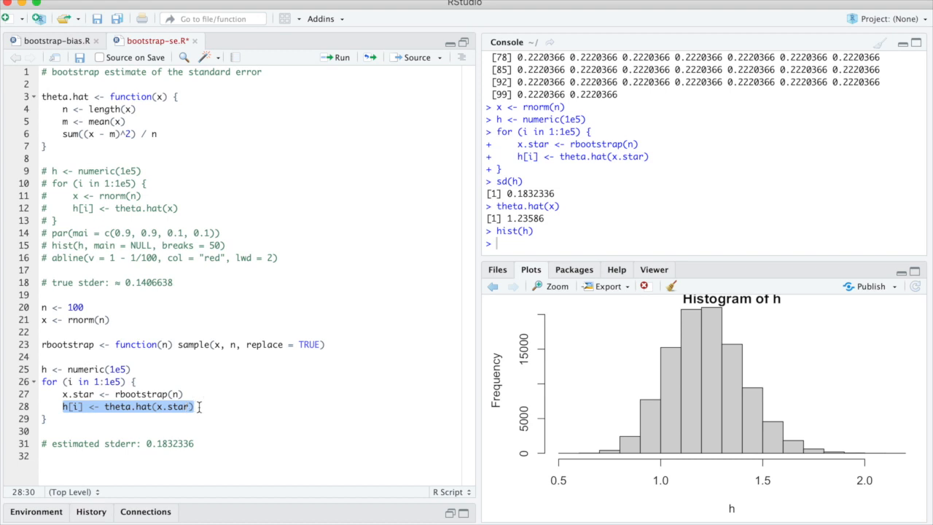